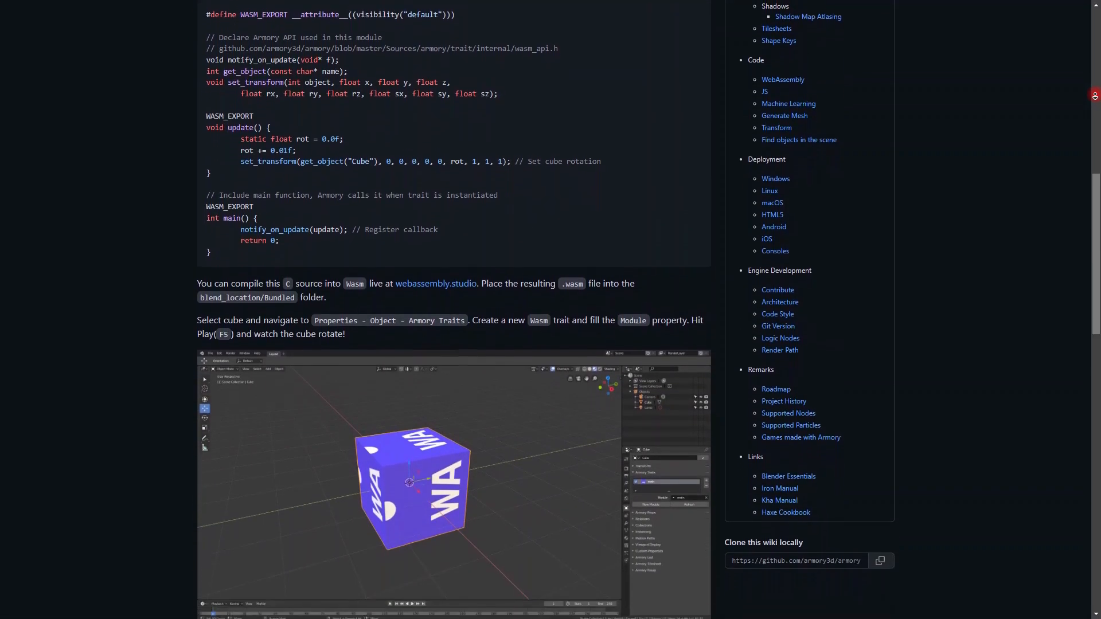
# Add a Nodes trait to Suzanne from the Armory Traits panel
pyautogui.scroll(-3)
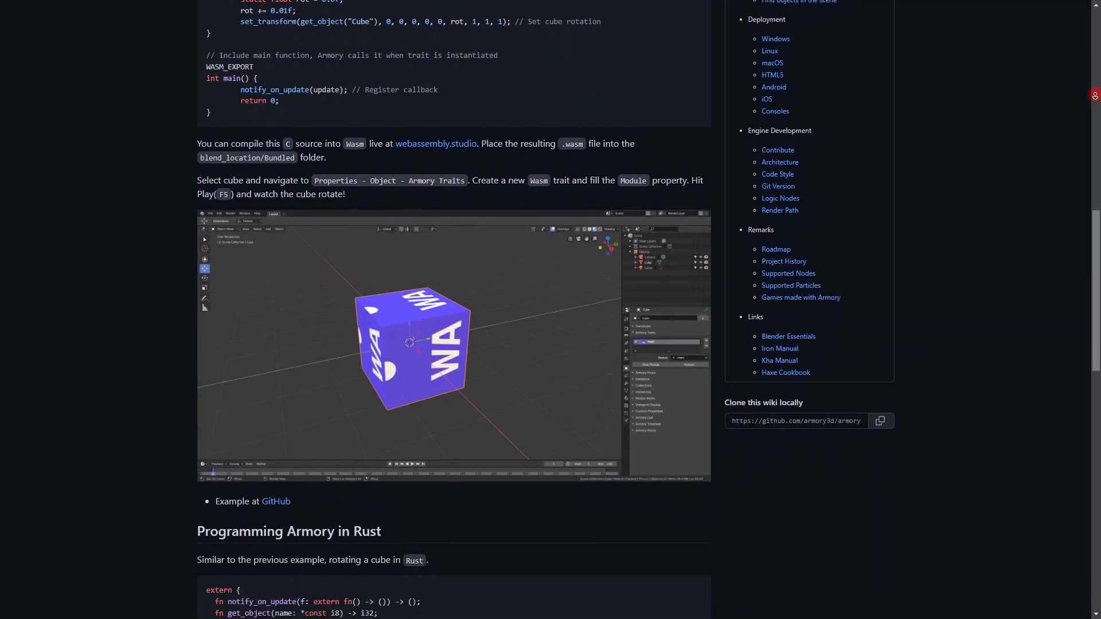
pyautogui.scroll(-3)
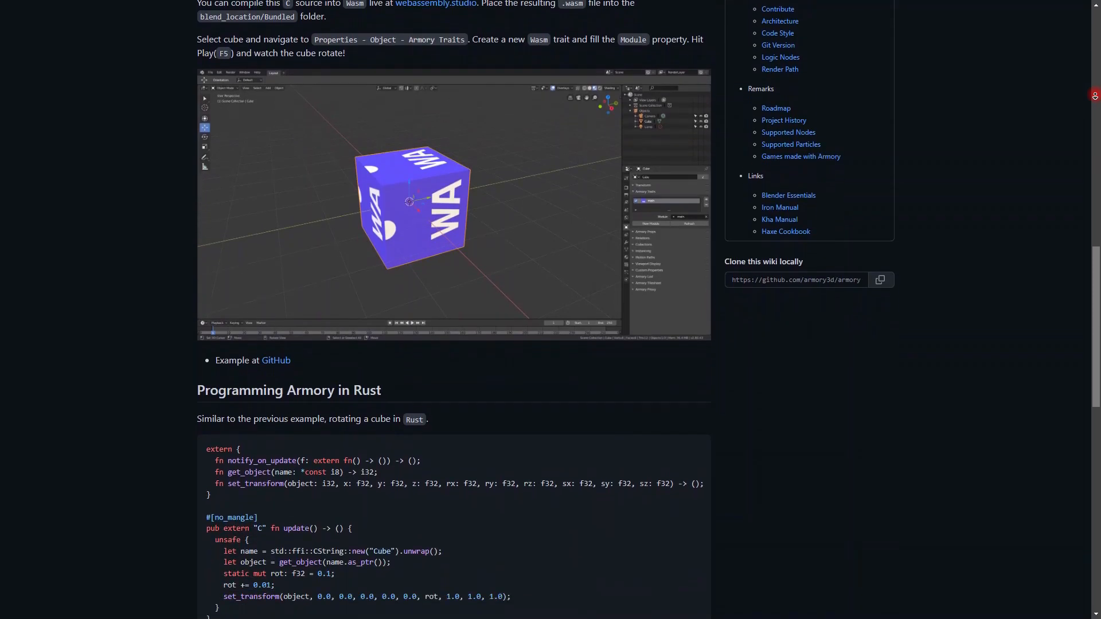
pyautogui.scroll(-3)
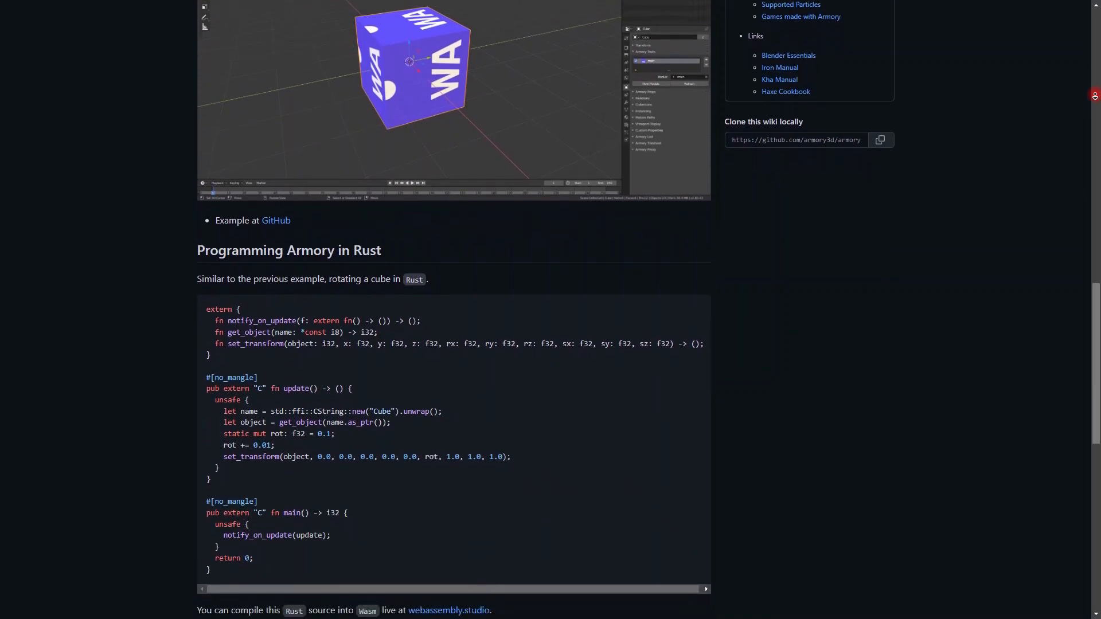
pyautogui.scroll(-3)
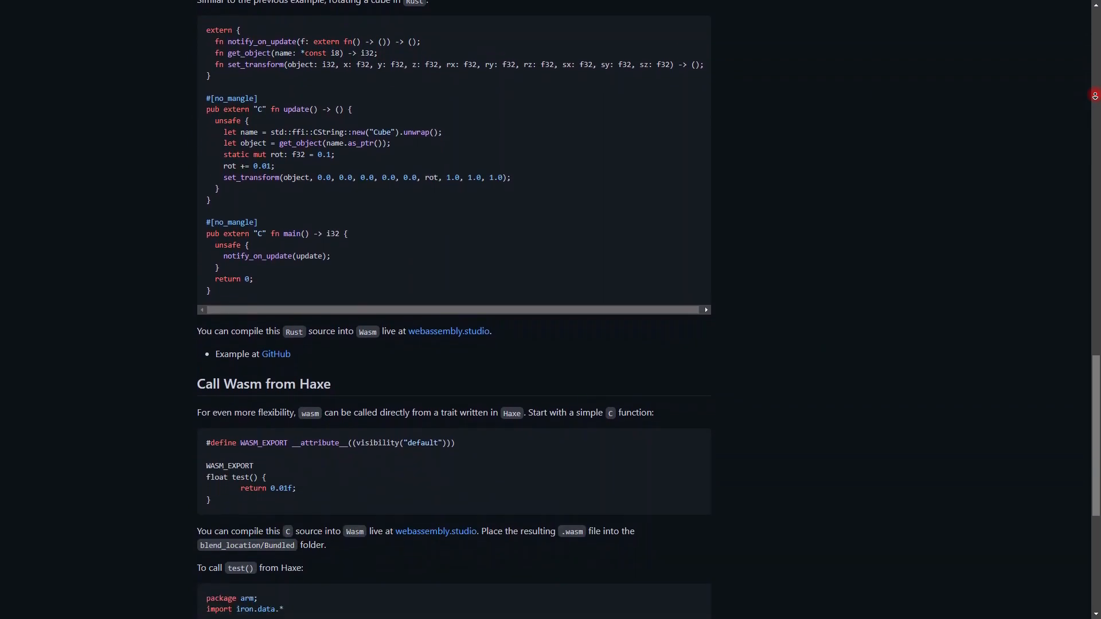
pyautogui.scroll(-3)
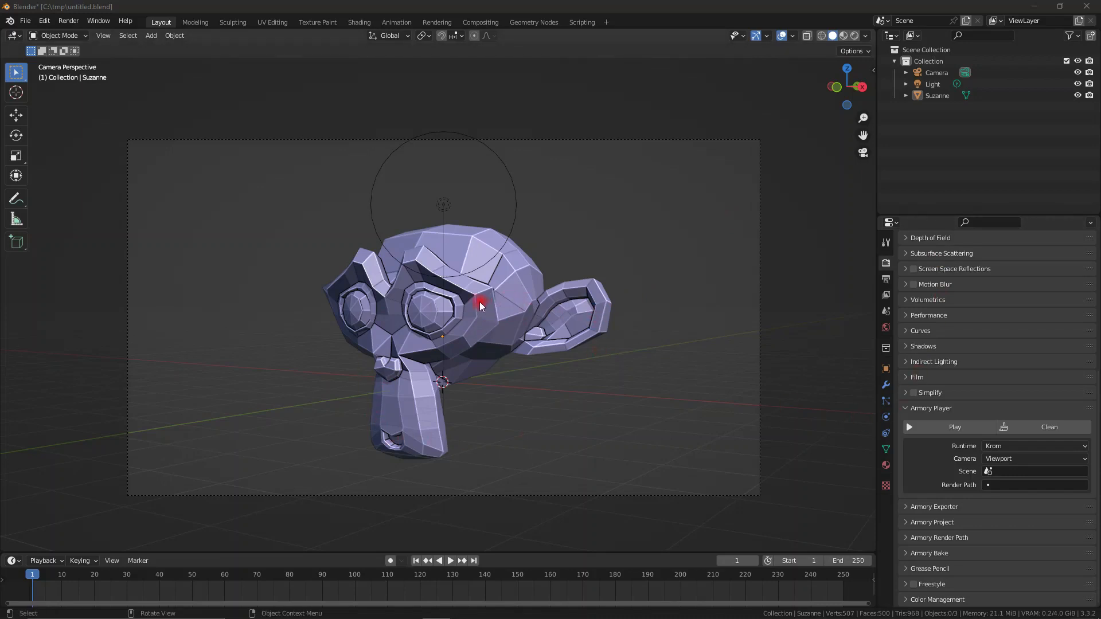
pyautogui.click(481, 304)
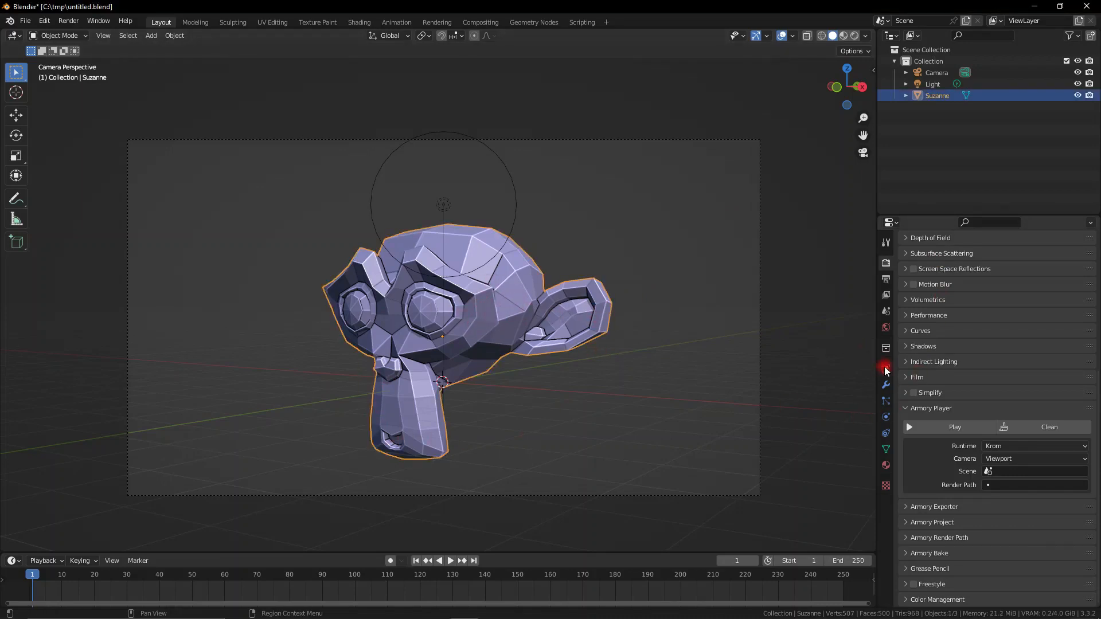
pyautogui.click(885, 365)
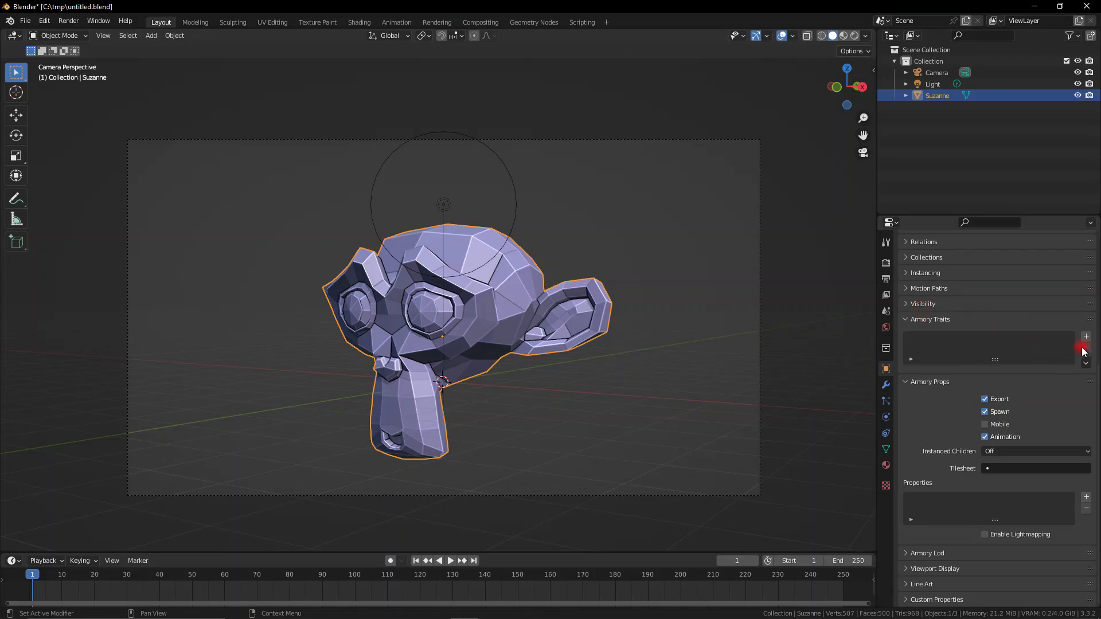
pyautogui.click(1085, 336)
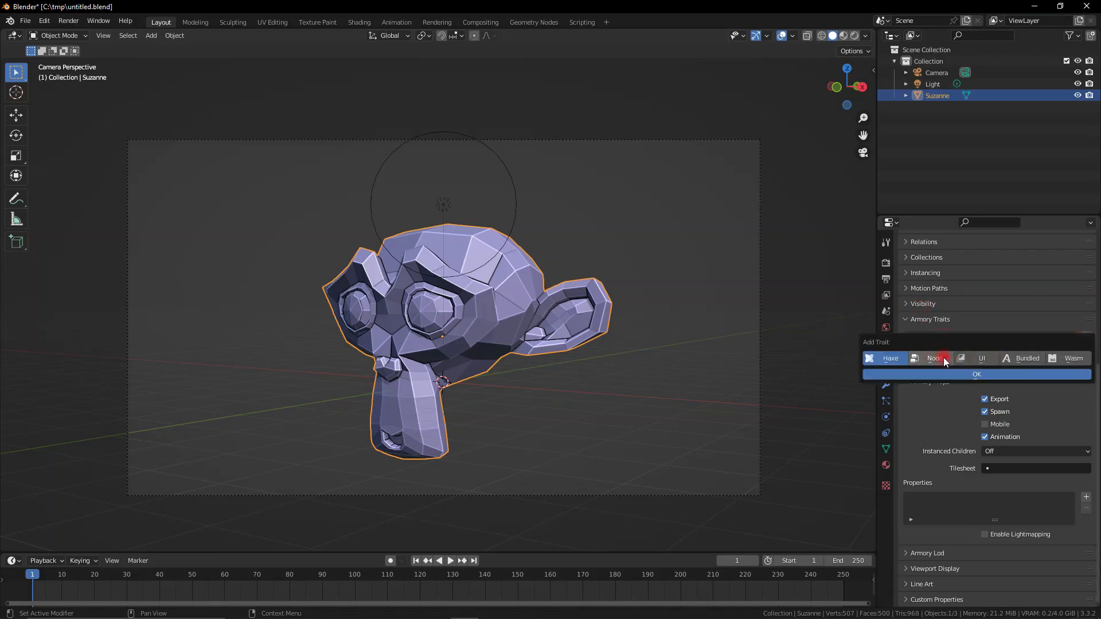
pyautogui.click(935, 358)
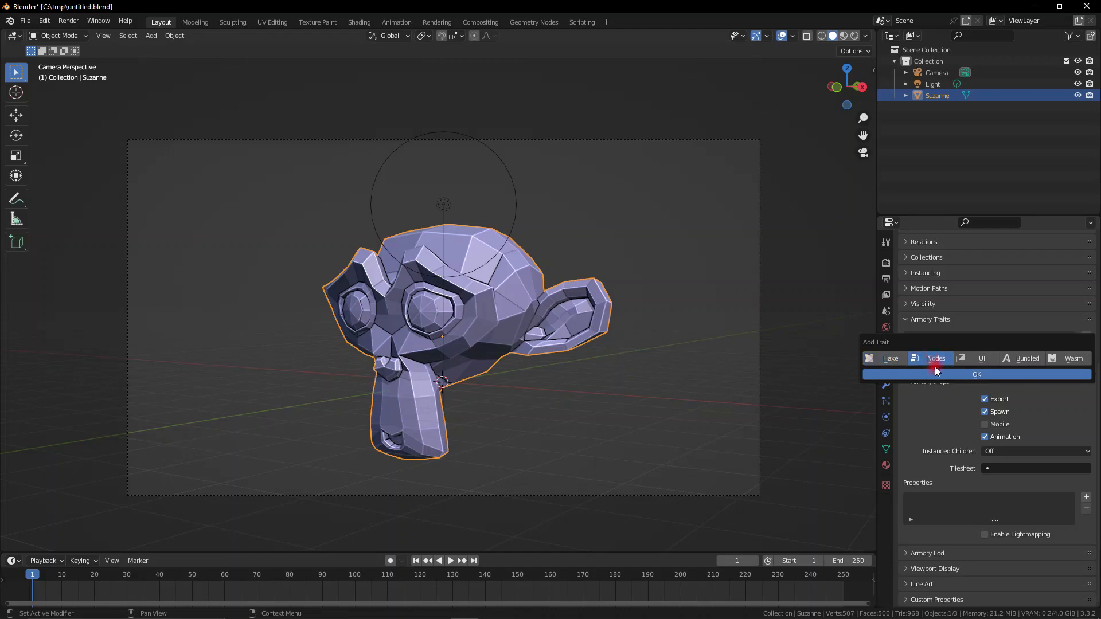
pyautogui.click(975, 374)
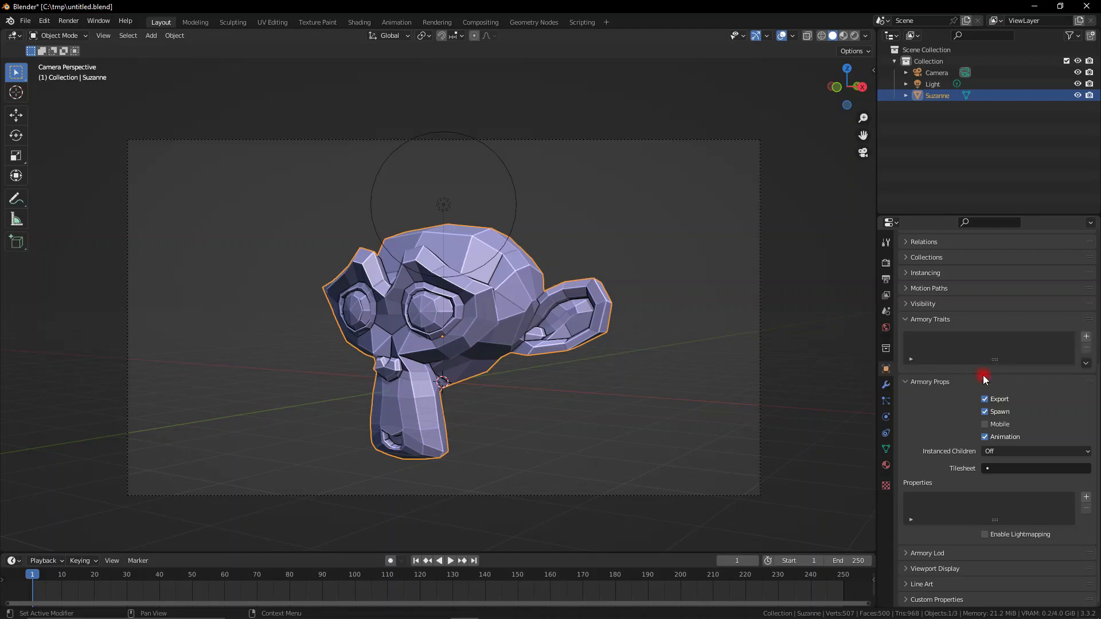
# Create a new node tree named Yz for Suzanne's trait
pyautogui.click(1086, 336)
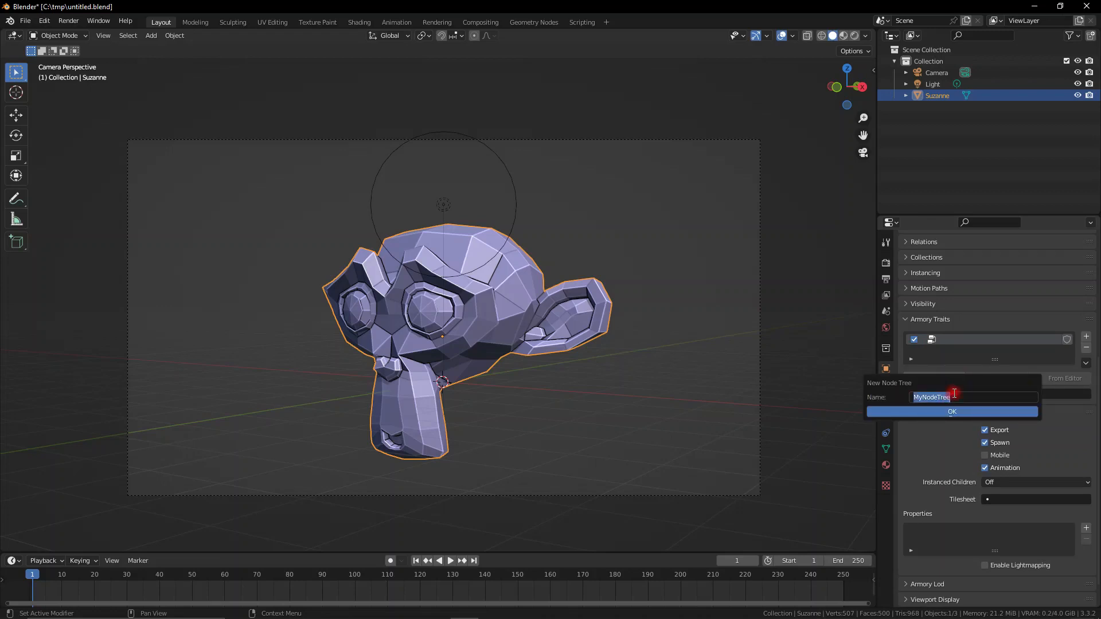
pyautogui.write('y')
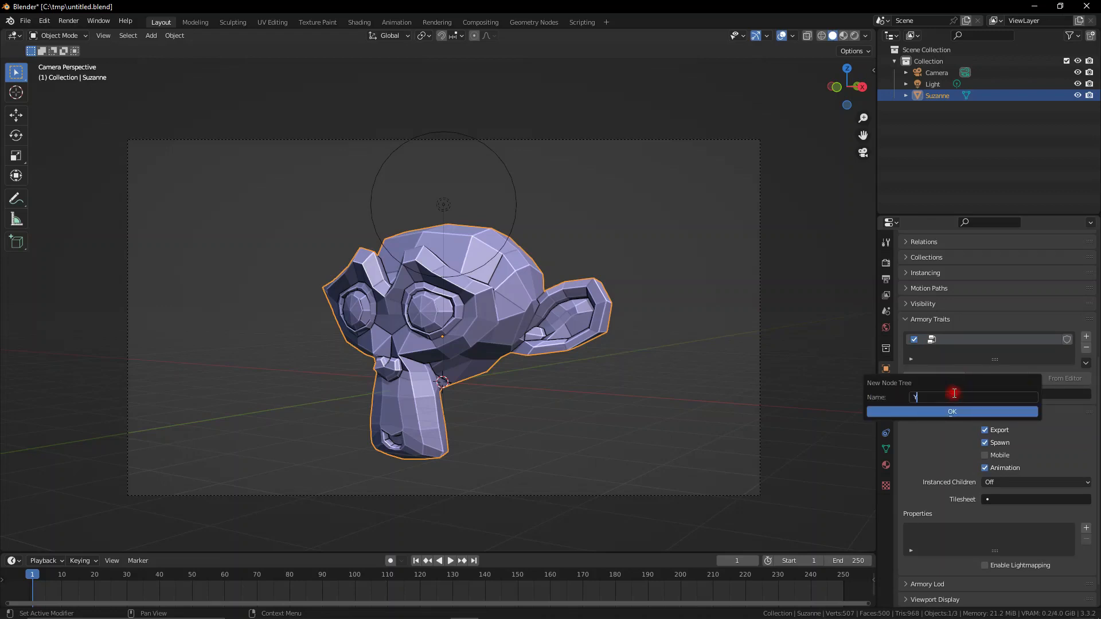
pyautogui.click(952, 412)
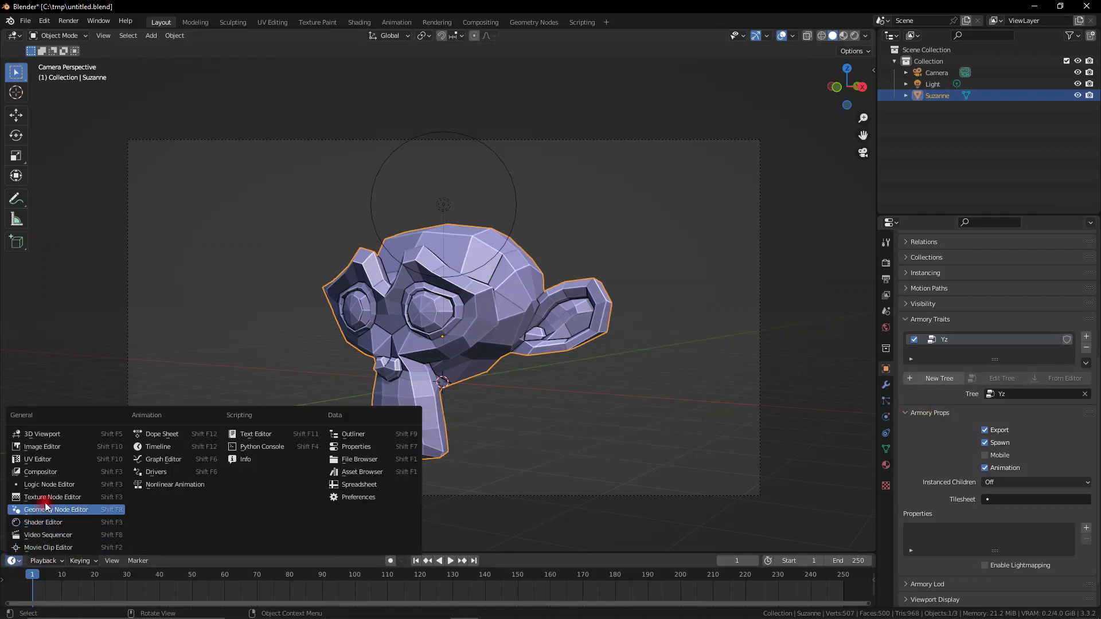
# Switch the bottom timeline area to a Logic Node Editor showing the Yz tree
pyautogui.click(56, 509)
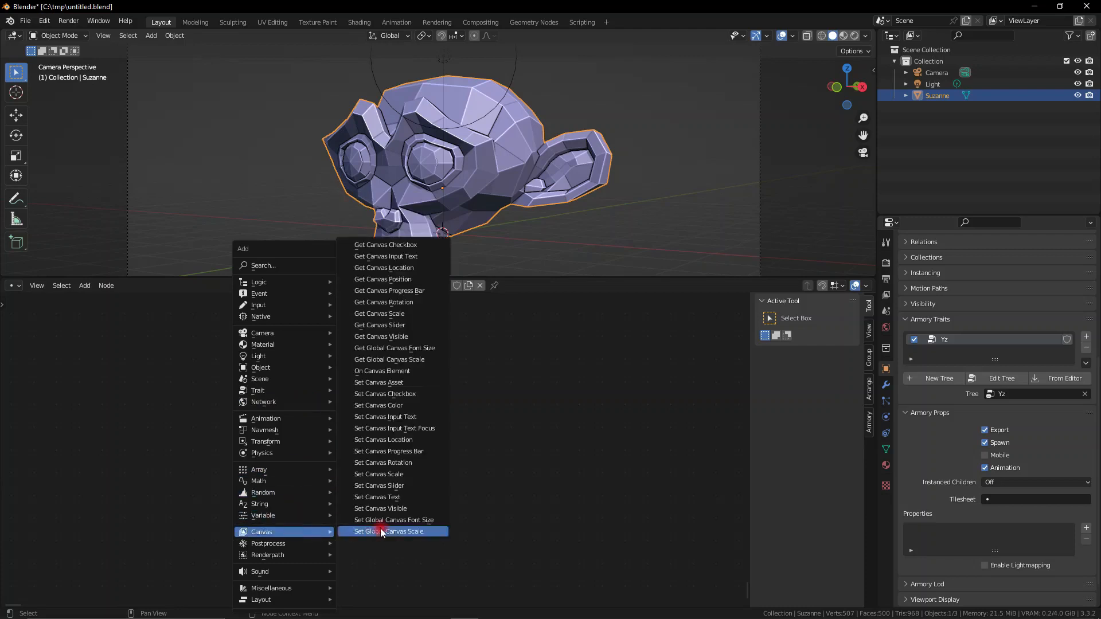
pyautogui.click(389, 531)
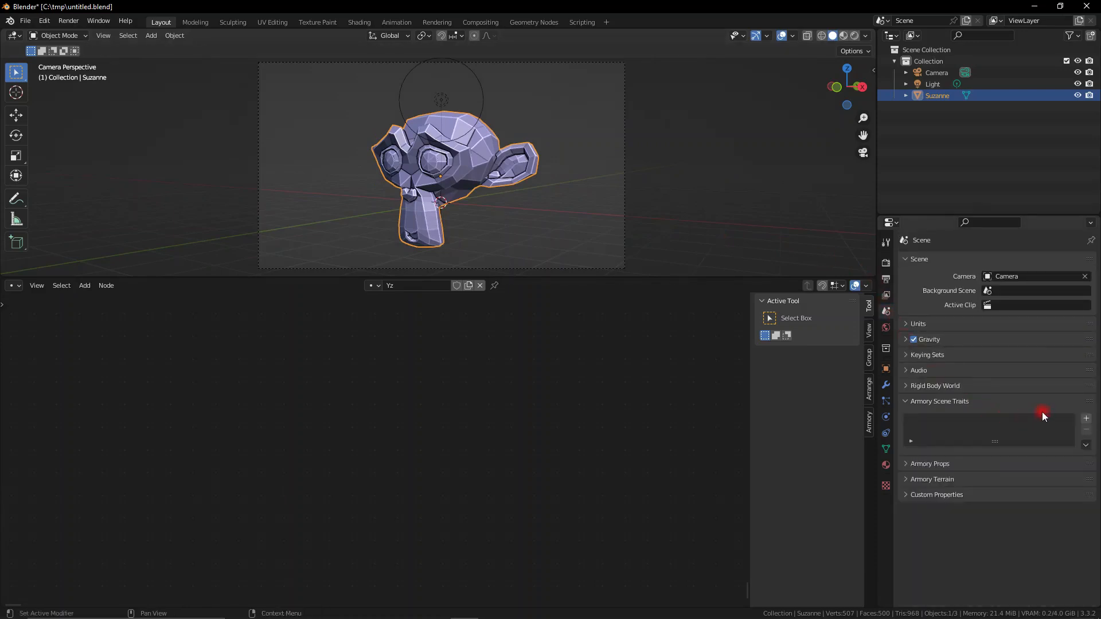
# Add a Nodes scene trait with a new node tree named Trait
pyautogui.click(1084, 417)
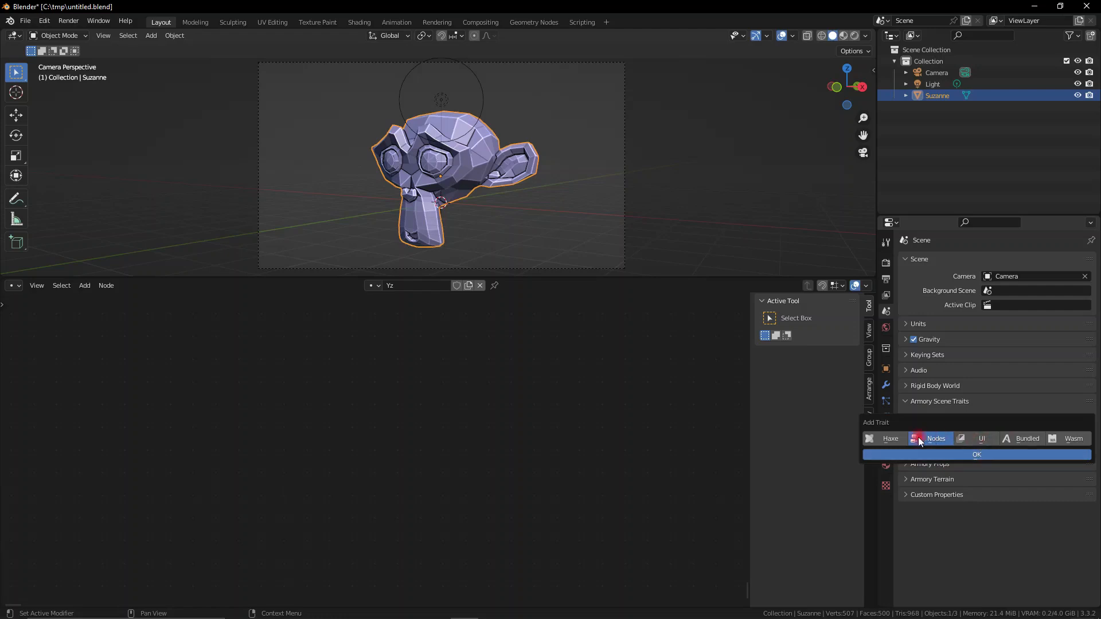
pyautogui.click(974, 454)
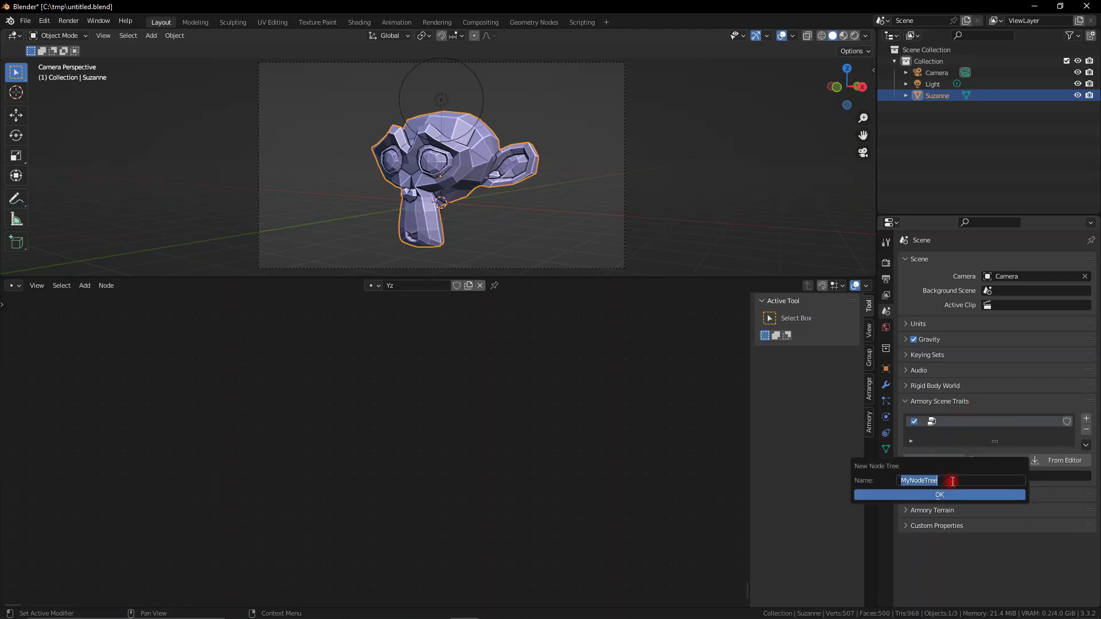
pyautogui.write('Tra')
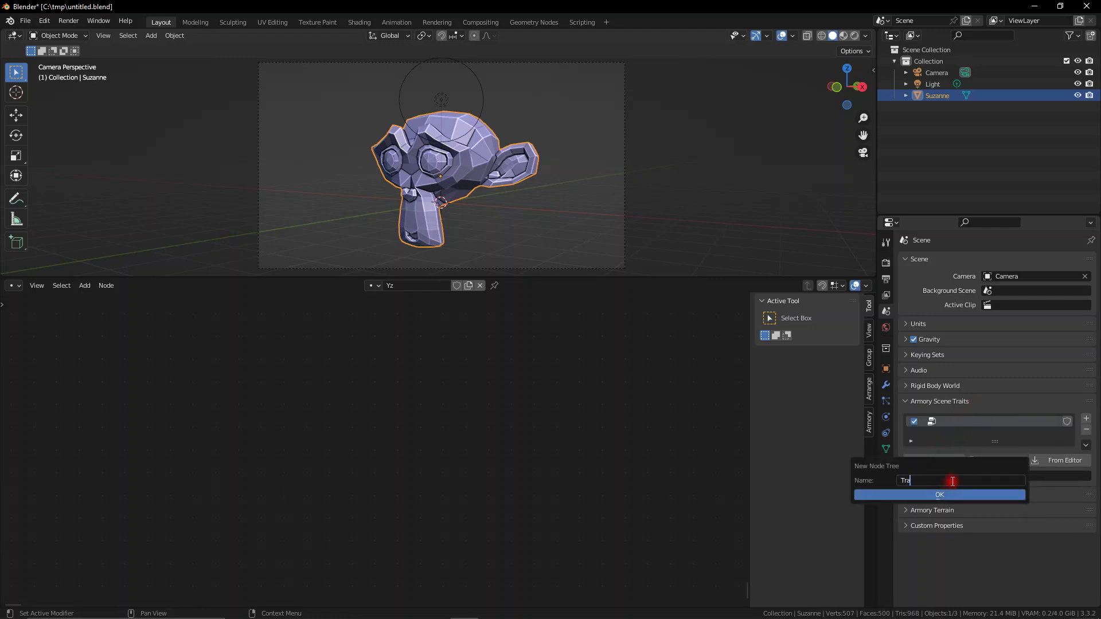
pyautogui.click(939, 495)
pyautogui.write('set scale')
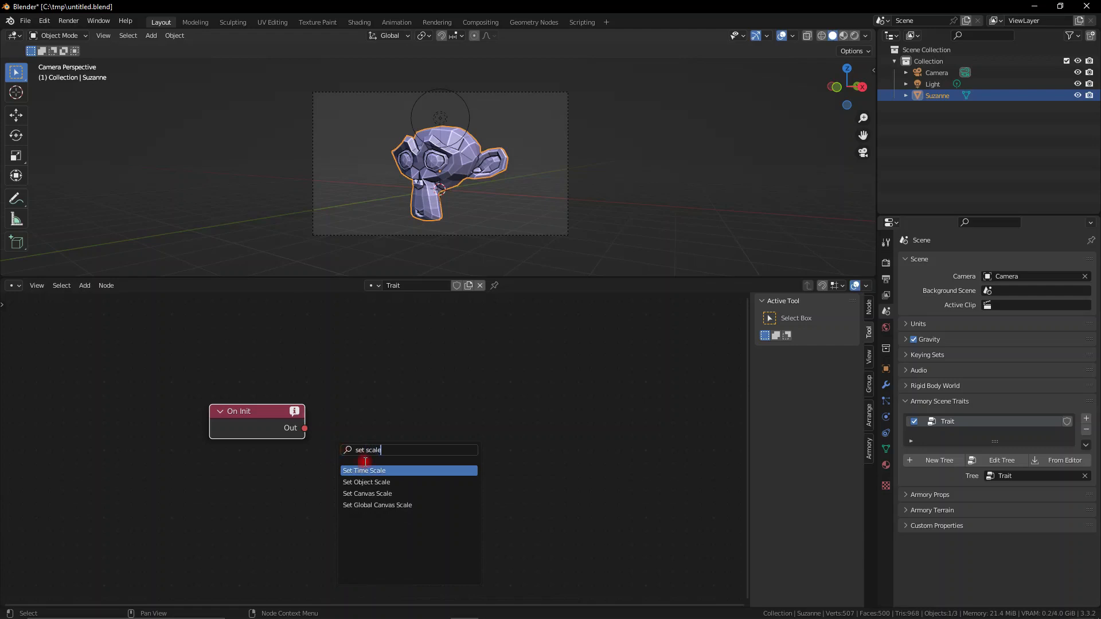
# Wire On Init's Out socket into Set Object Scale's In socket in the Trait tree
pyautogui.click(366, 483)
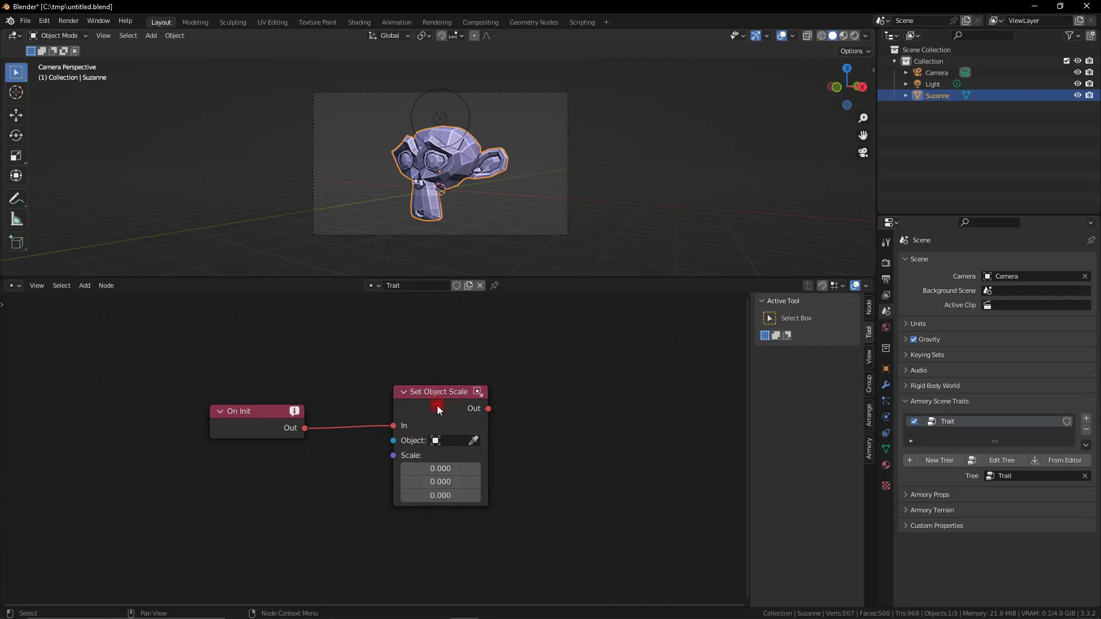
pyautogui.moveTo(437, 391); pyautogui.dragTo(505, 370)
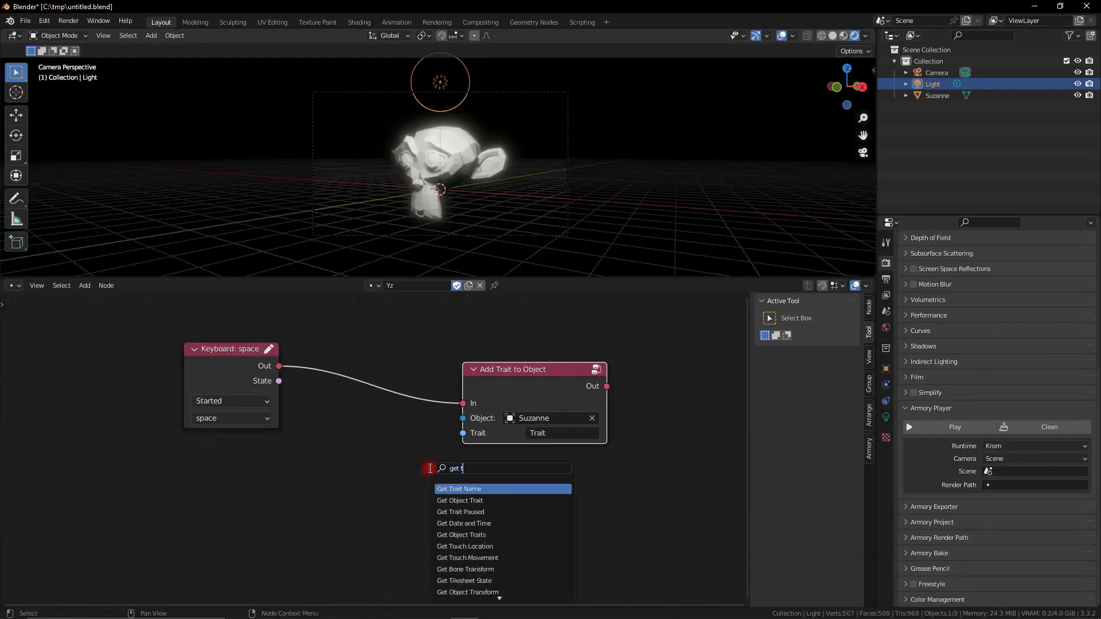
# Add a Get Trait Name node and feed the Trait node into Remove Trait
pyautogui.click(459, 488)
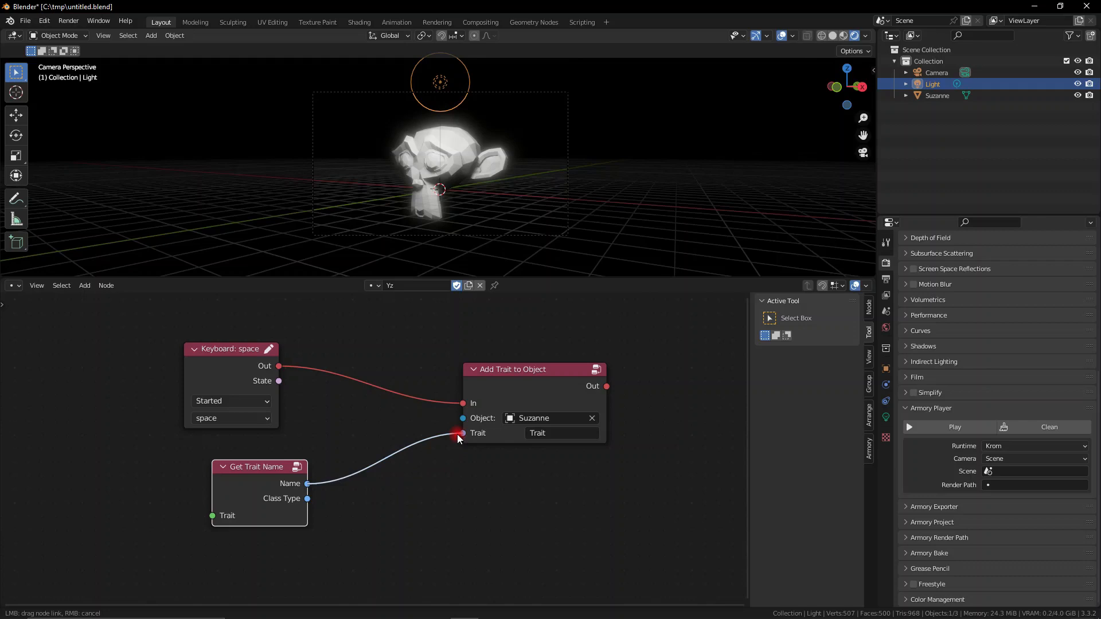
pyautogui.write('get tr')
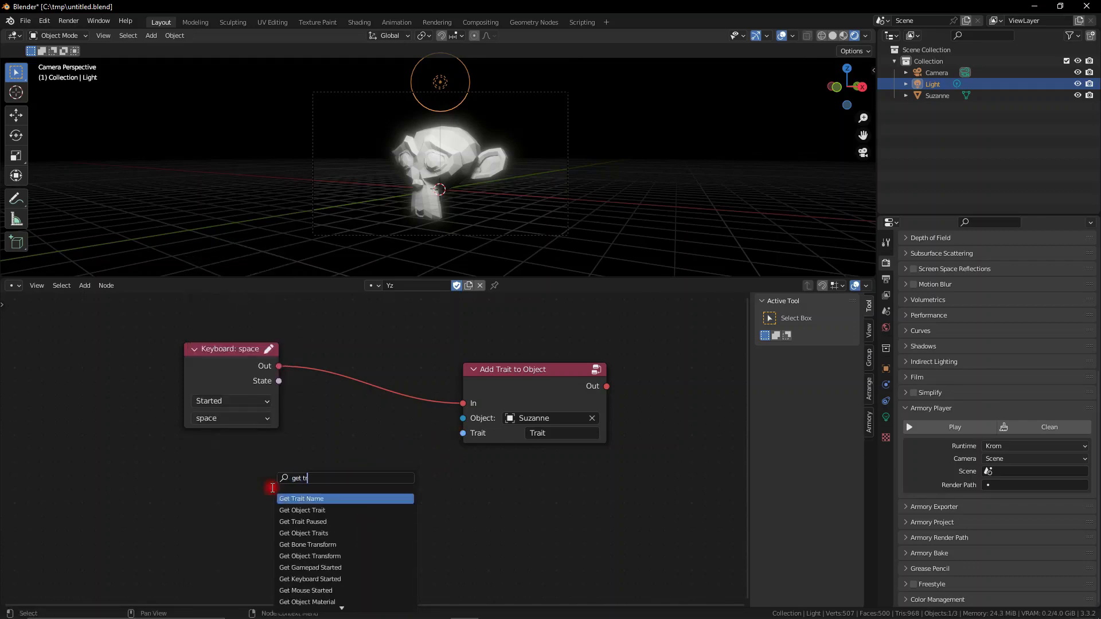
pyautogui.click(302, 509)
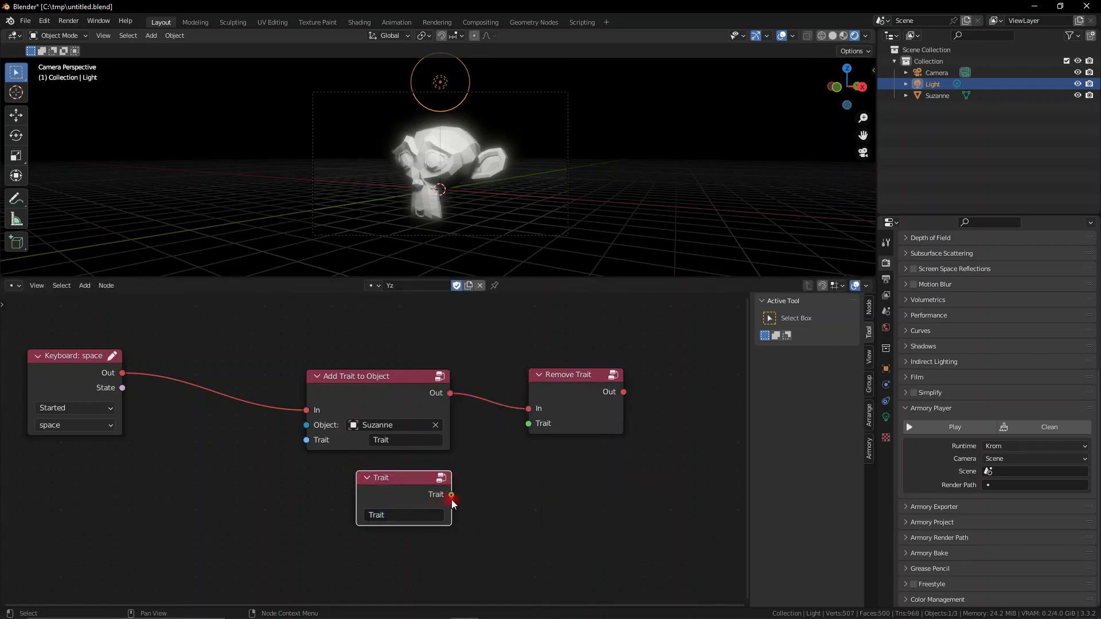
pyautogui.moveTo(452, 496); pyautogui.dragTo(529, 423)
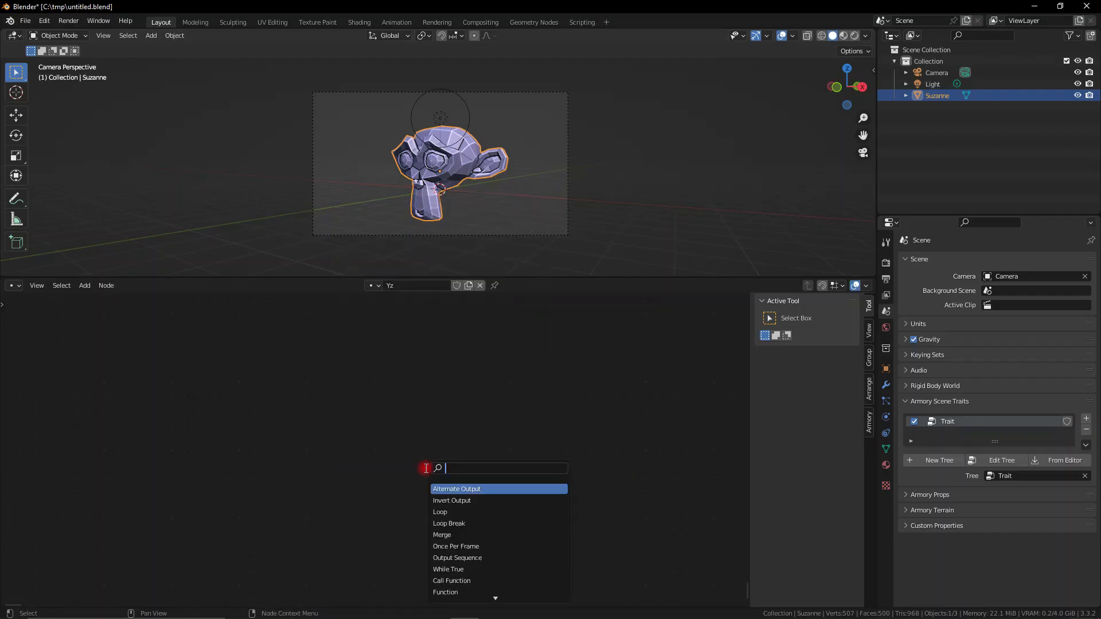
# Add a Keyboard node and an Add Trait to Object node, linking the key event into it
pyautogui.write('key')
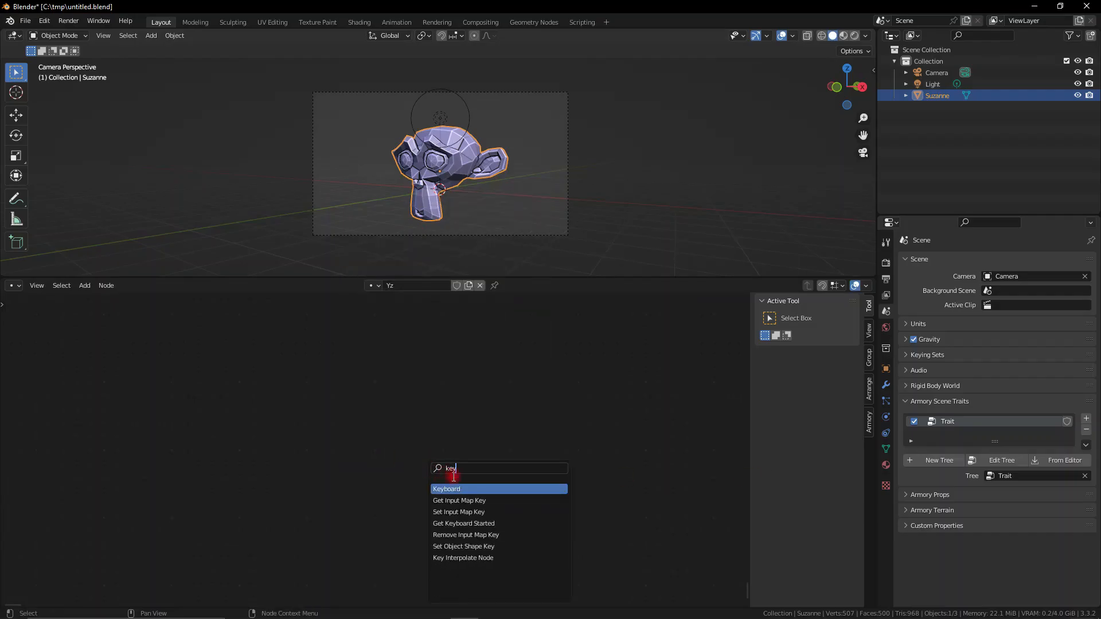
pyautogui.click(446, 488)
pyautogui.write('assing')
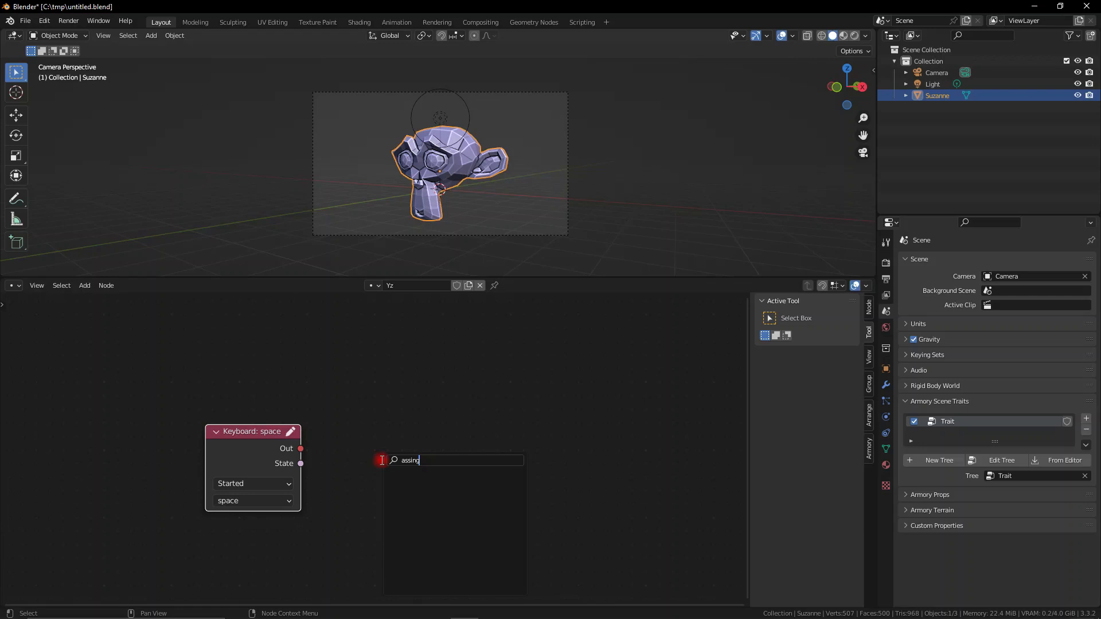
pyautogui.press('BackSpace')
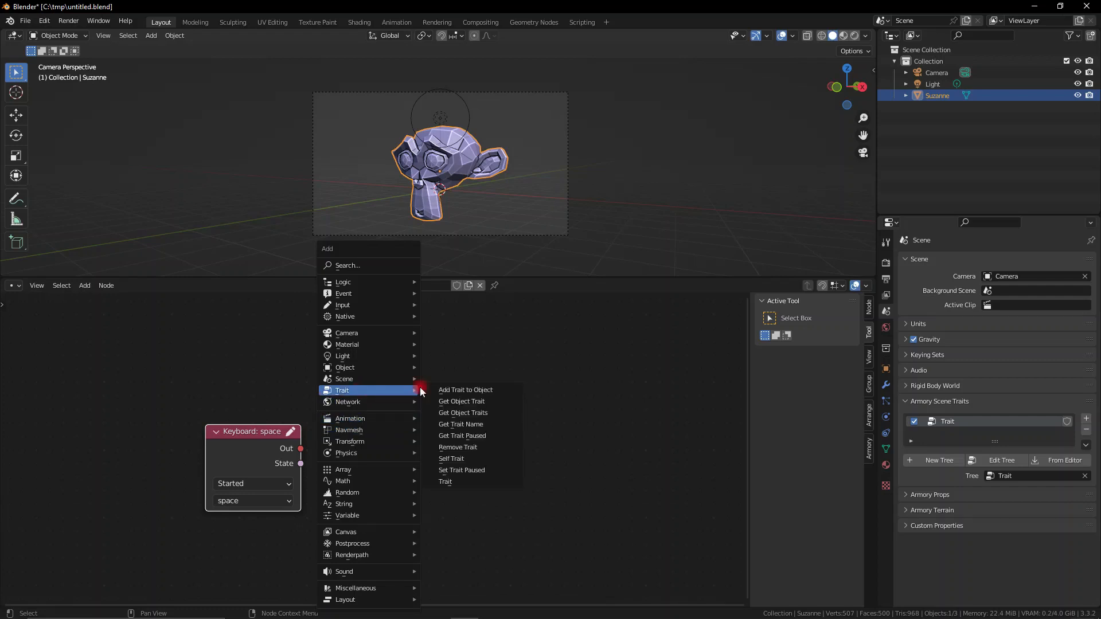
pyautogui.moveTo(462, 411)
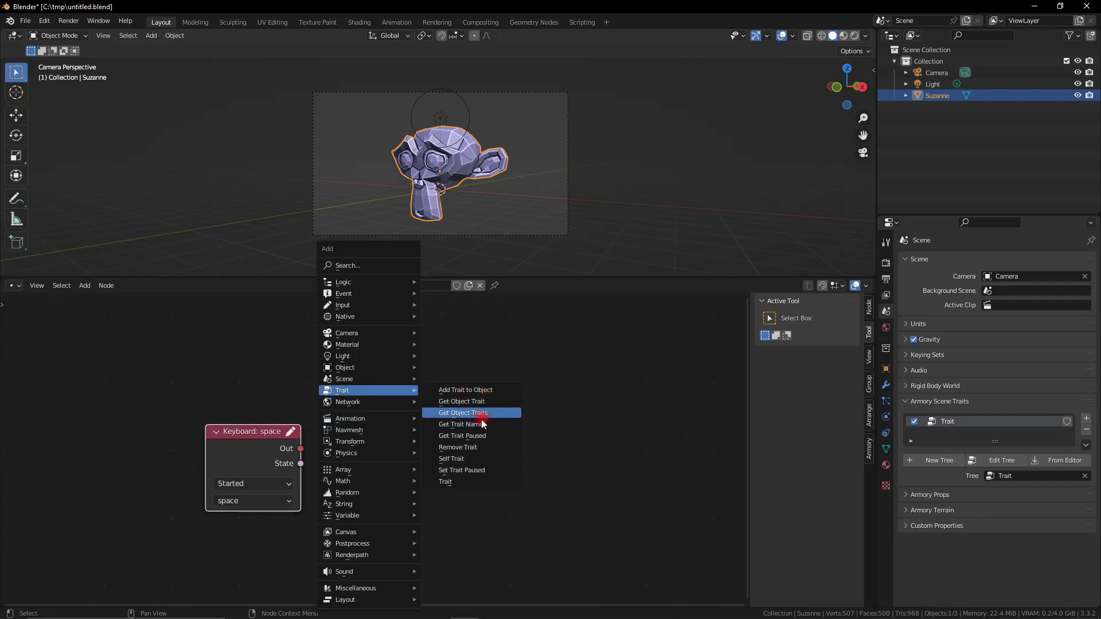
pyautogui.moveTo(473, 482)
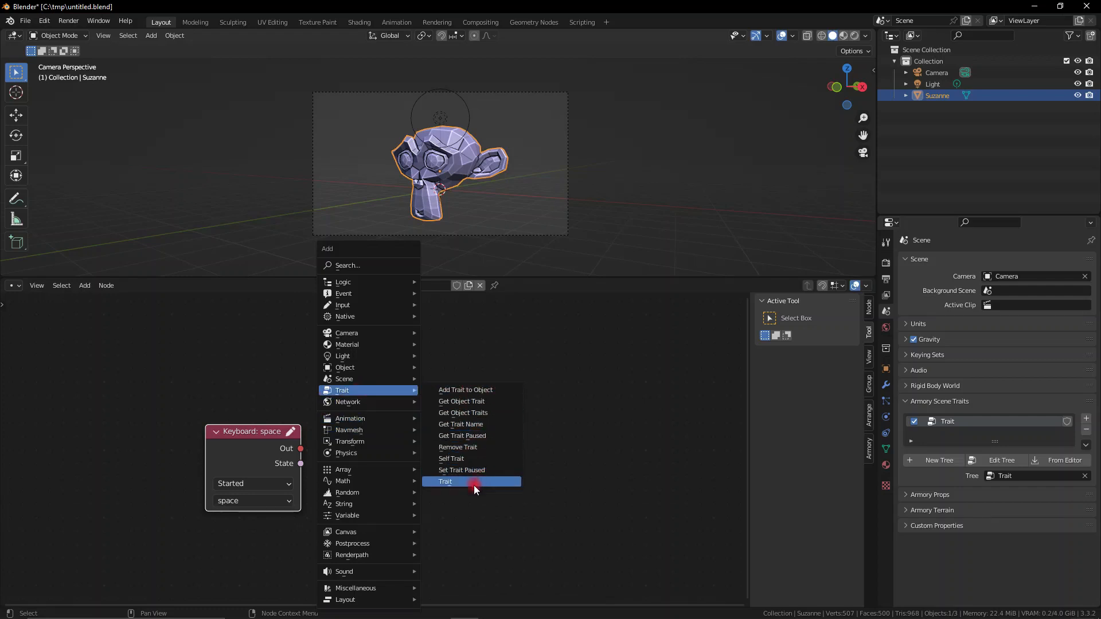
pyautogui.click(464, 390)
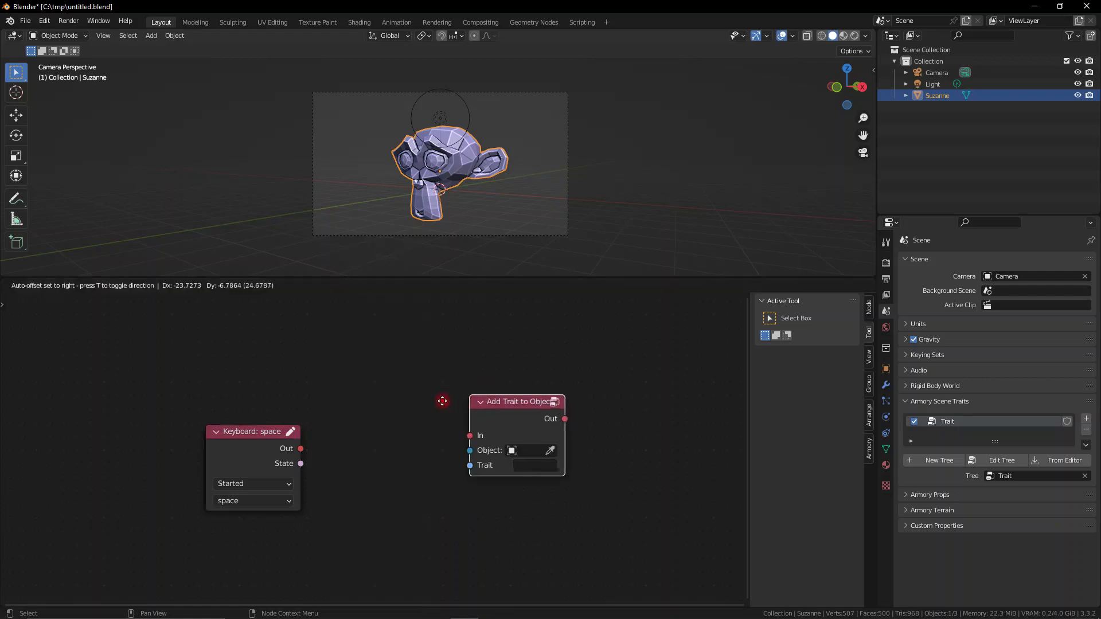
pyautogui.moveTo(516, 401); pyautogui.dragTo(443, 429)
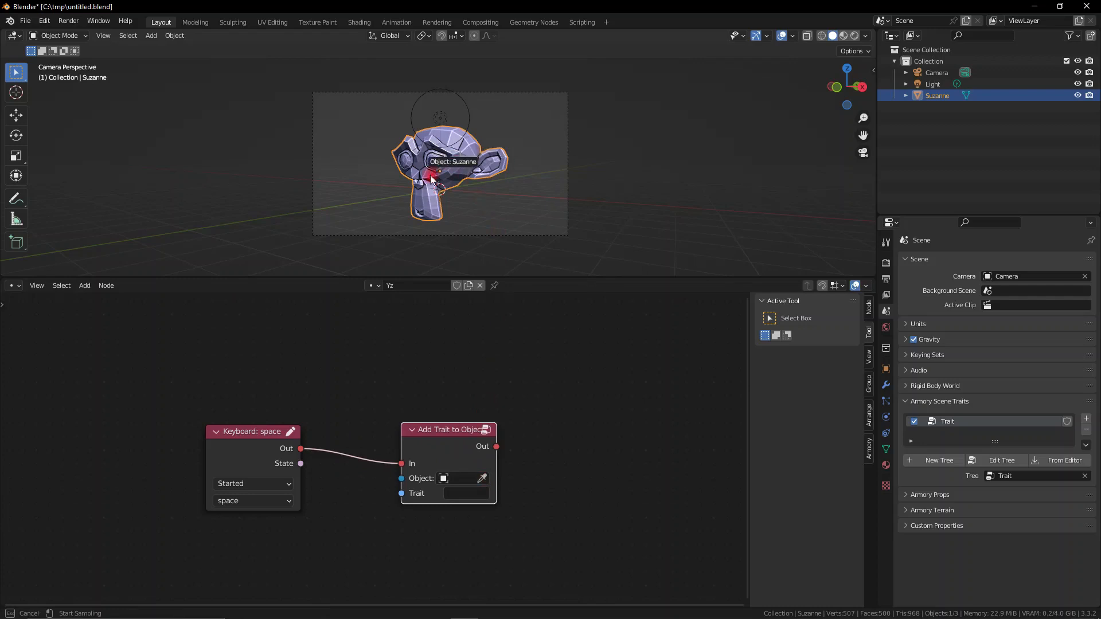
# Set Suzanne as the target object and Yz as the trait to add
pyautogui.click(466, 493)
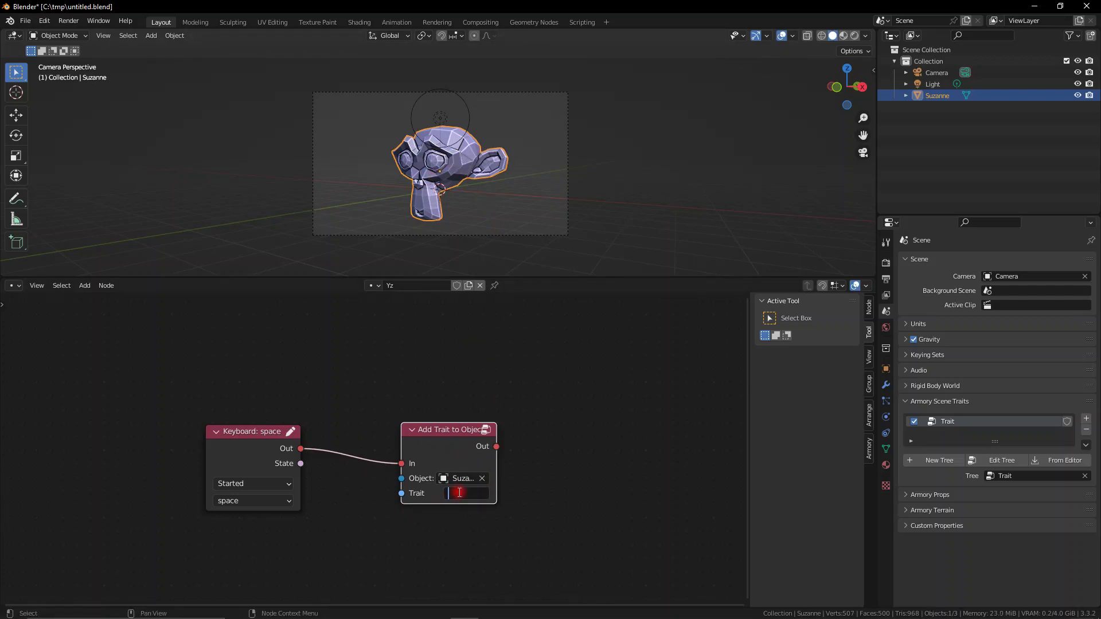
pyautogui.write('Yz')
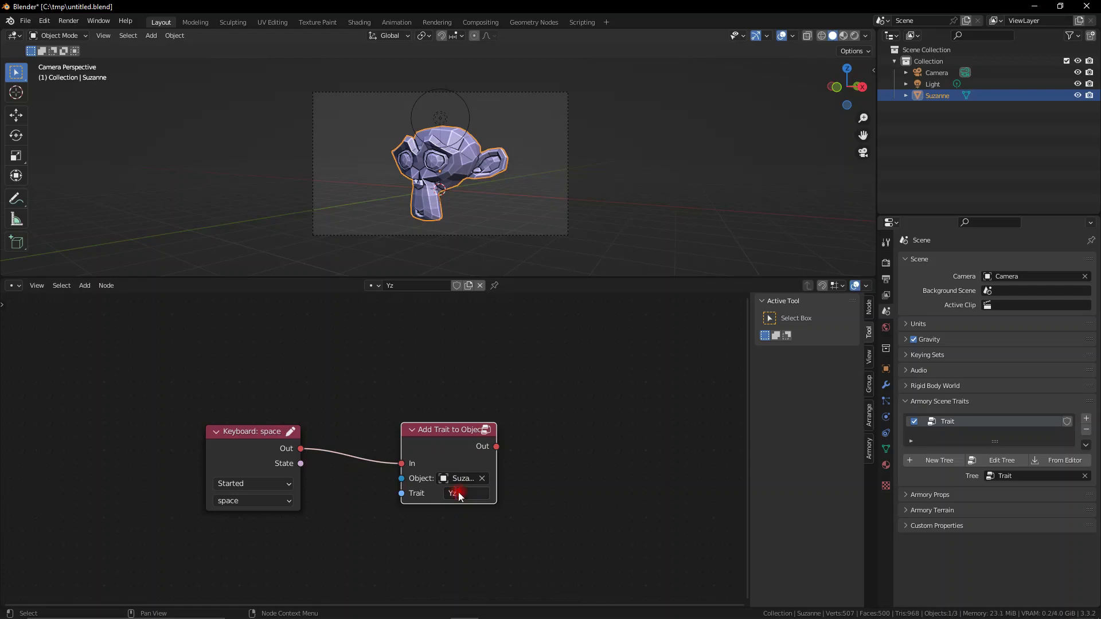
pyautogui.click(466, 493)
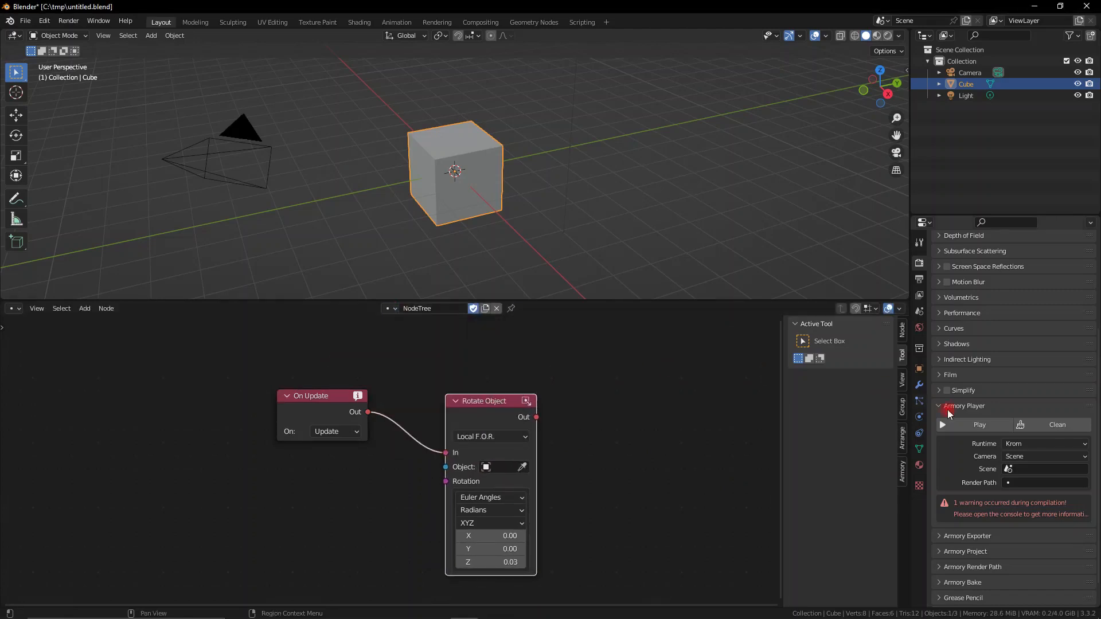
# Add a new empty trait entry to the Cube's Armory Traits list
pyautogui.click(978, 424)
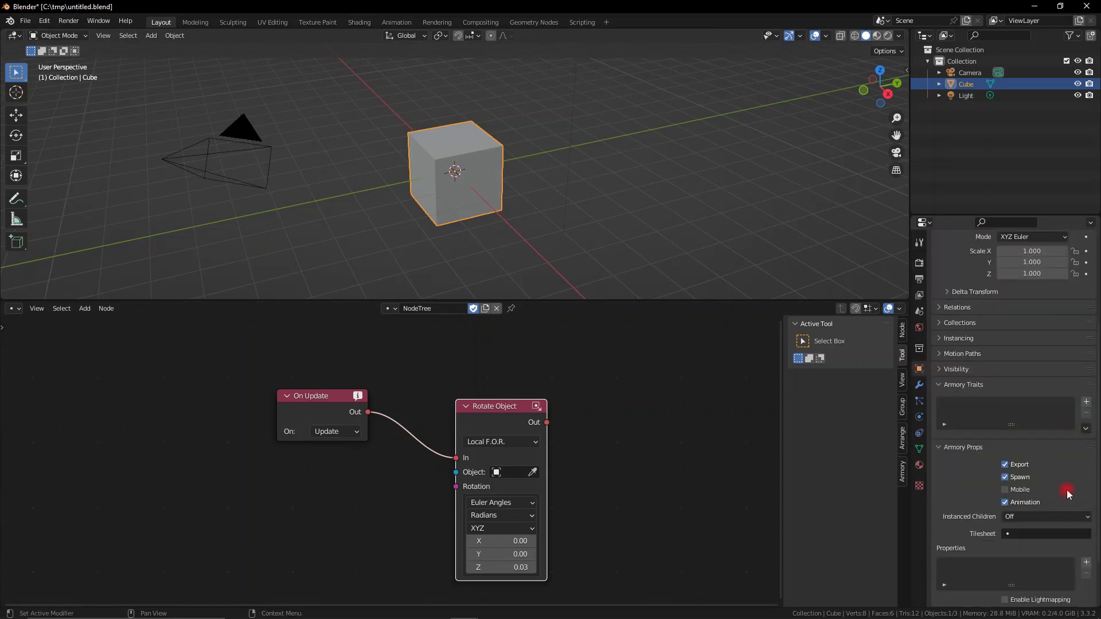
pyautogui.click(919, 347)
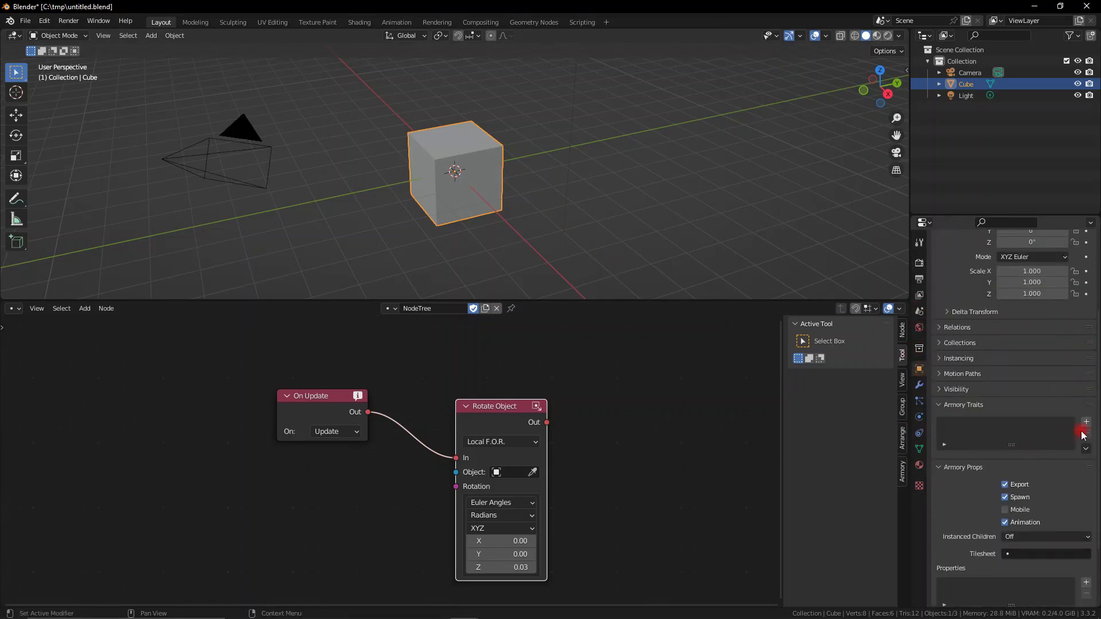
pyautogui.click(1085, 422)
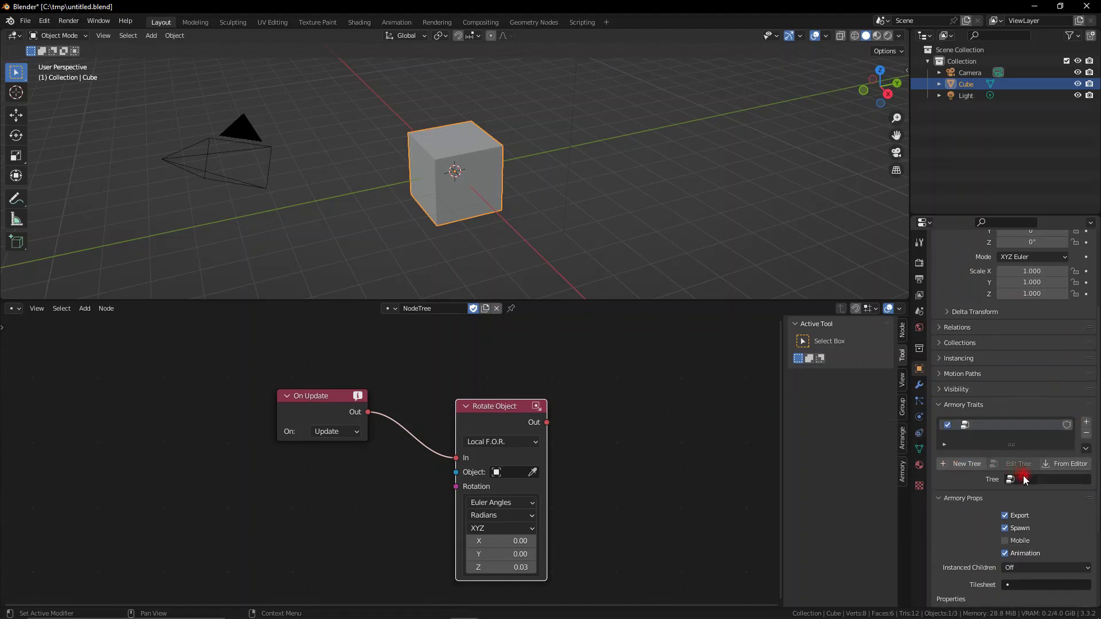